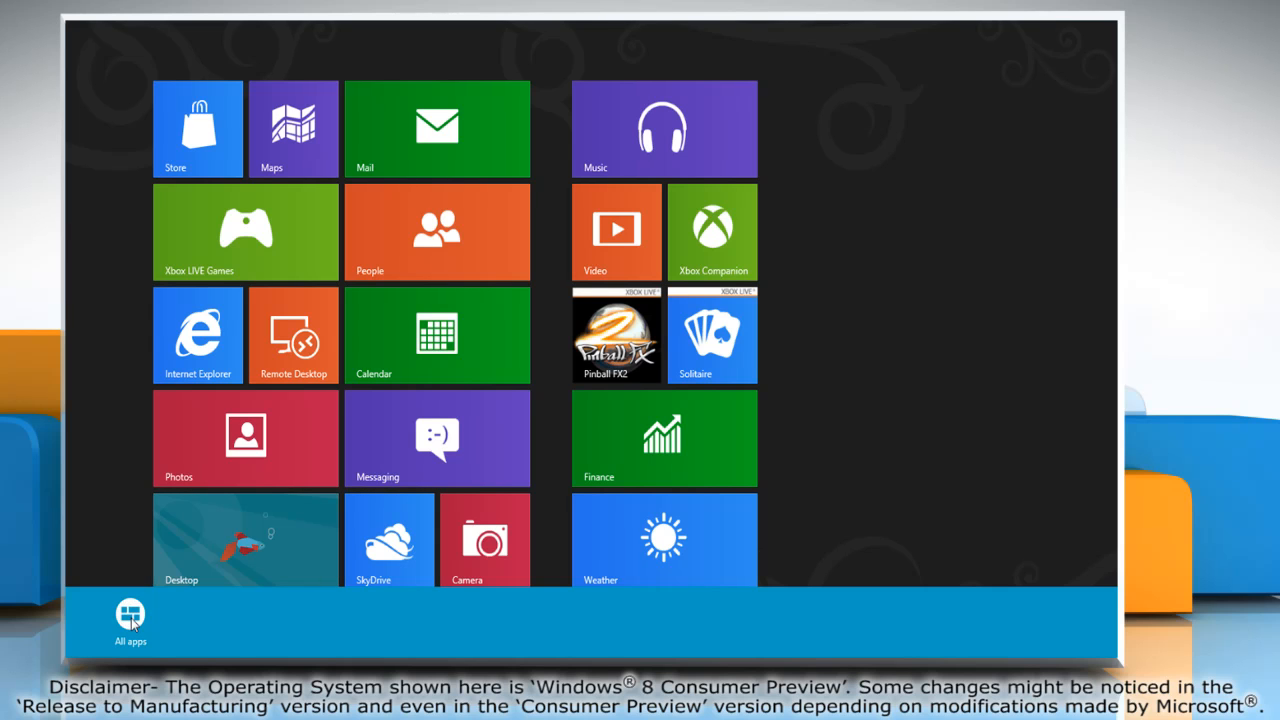
Step: Navigate from the Start tiles through Control Panel and System and Security to the Windows Firewall page
click(130, 616)
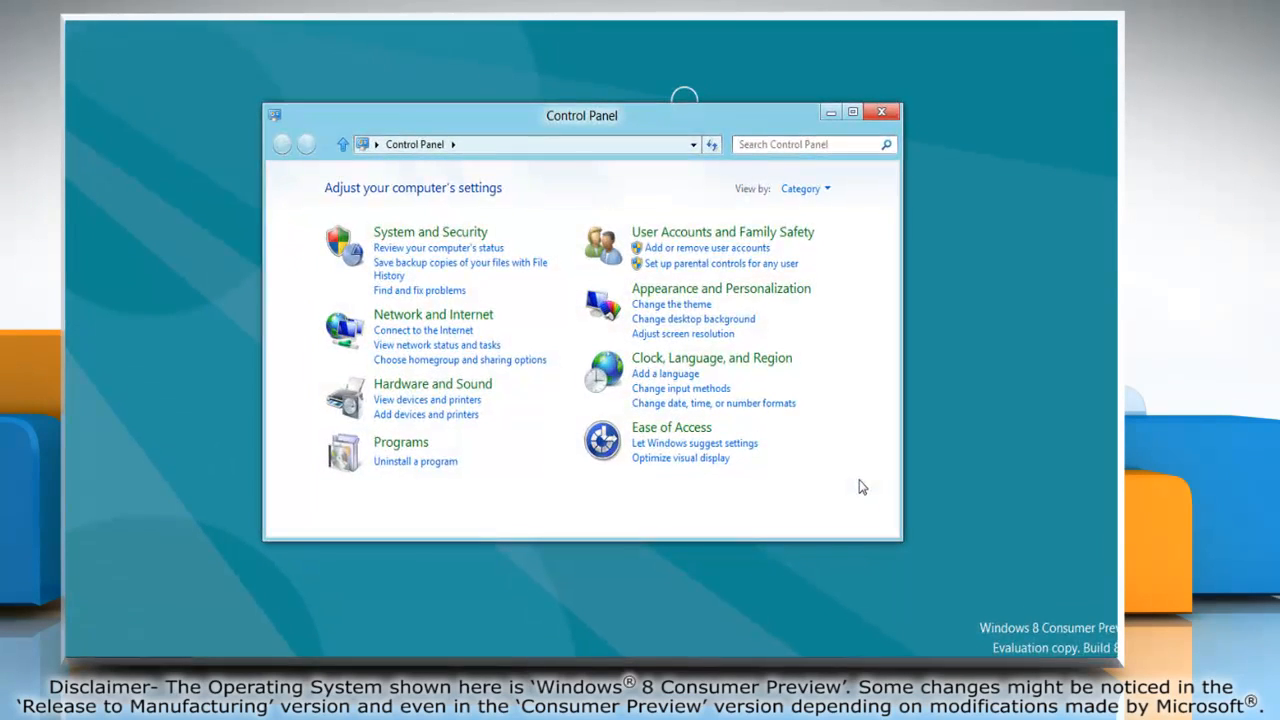
click(430, 232)
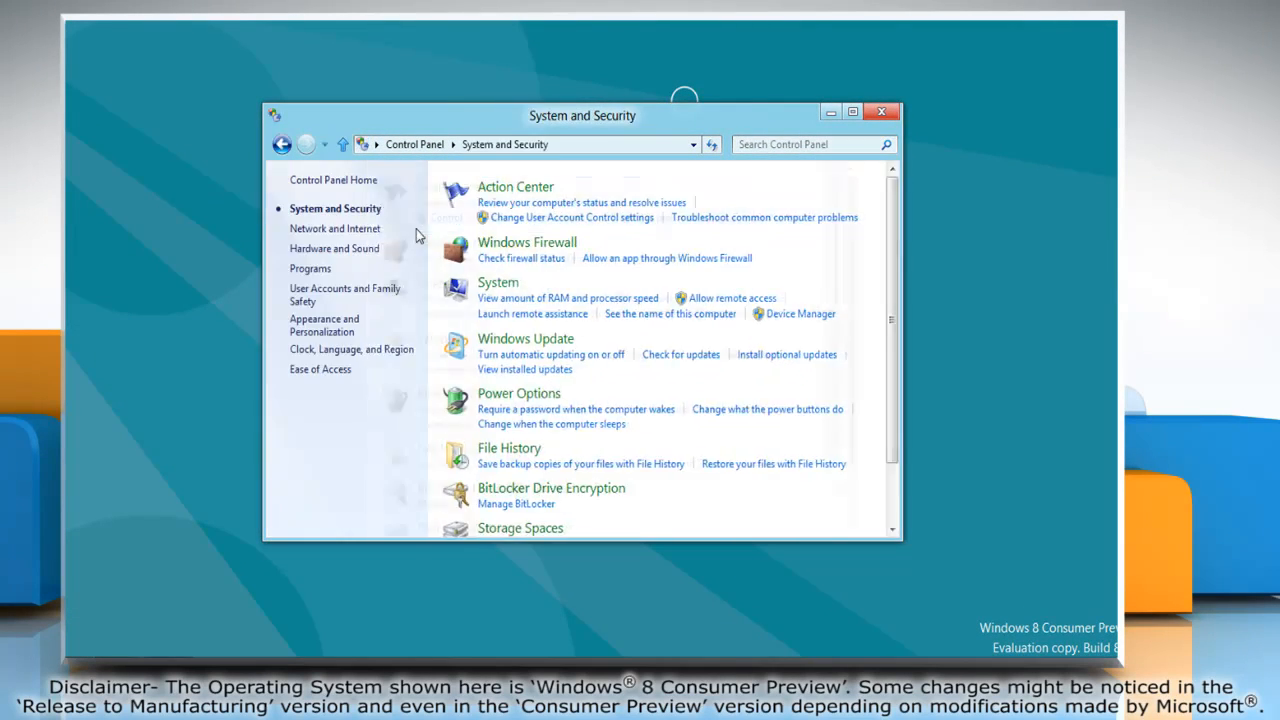
mouse_move(524, 248)
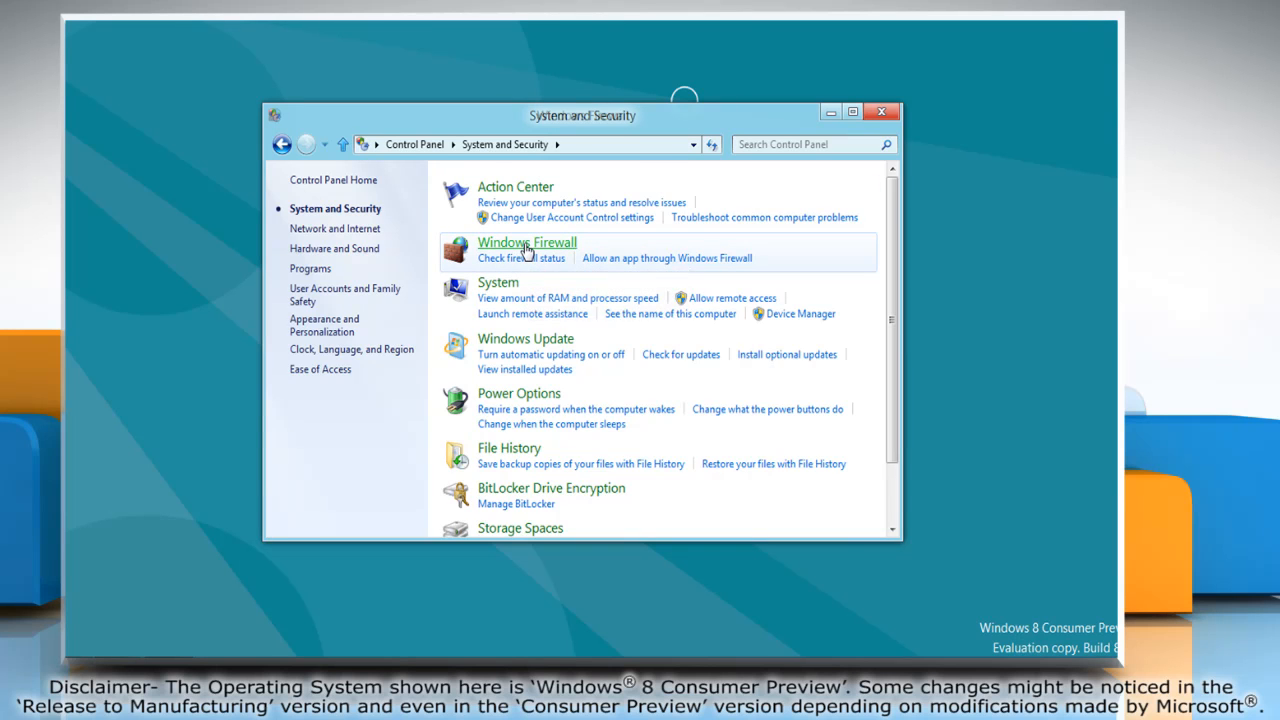
click(528, 242)
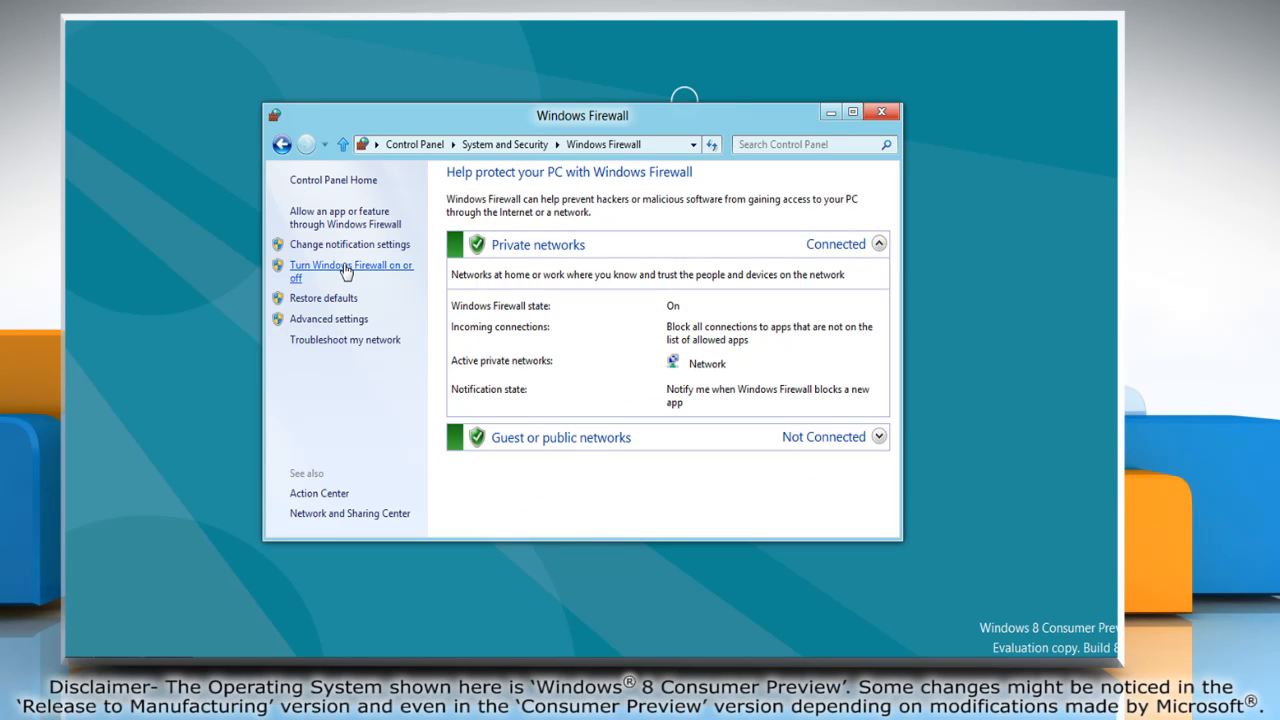
Step: Turn Windows Firewall off for private and public networks and confirm with OK
click(350, 272)
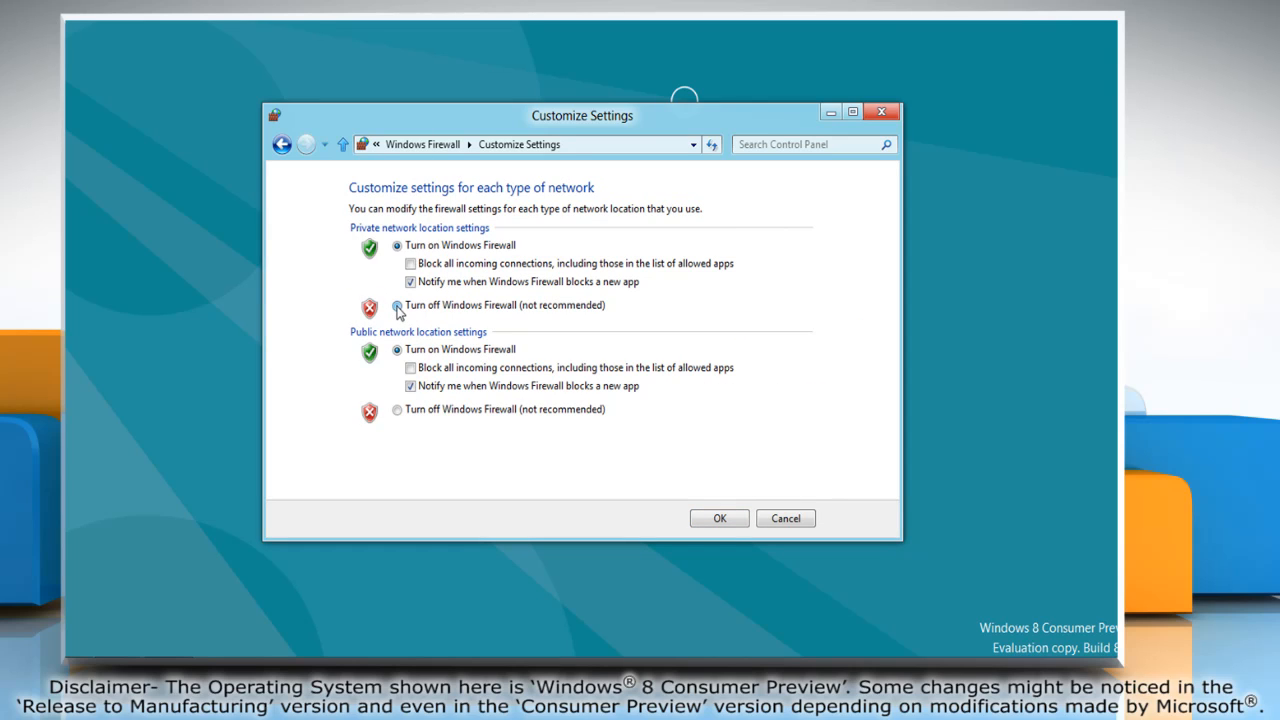
click(398, 304)
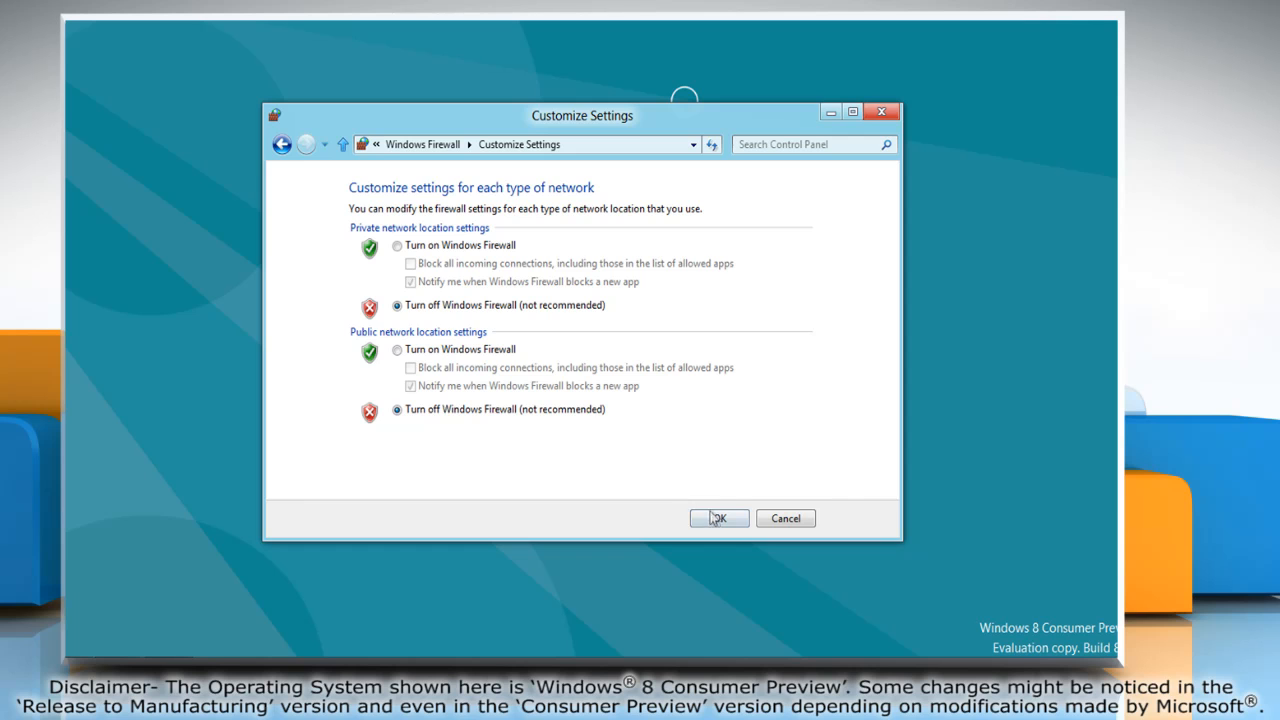
click(718, 518)
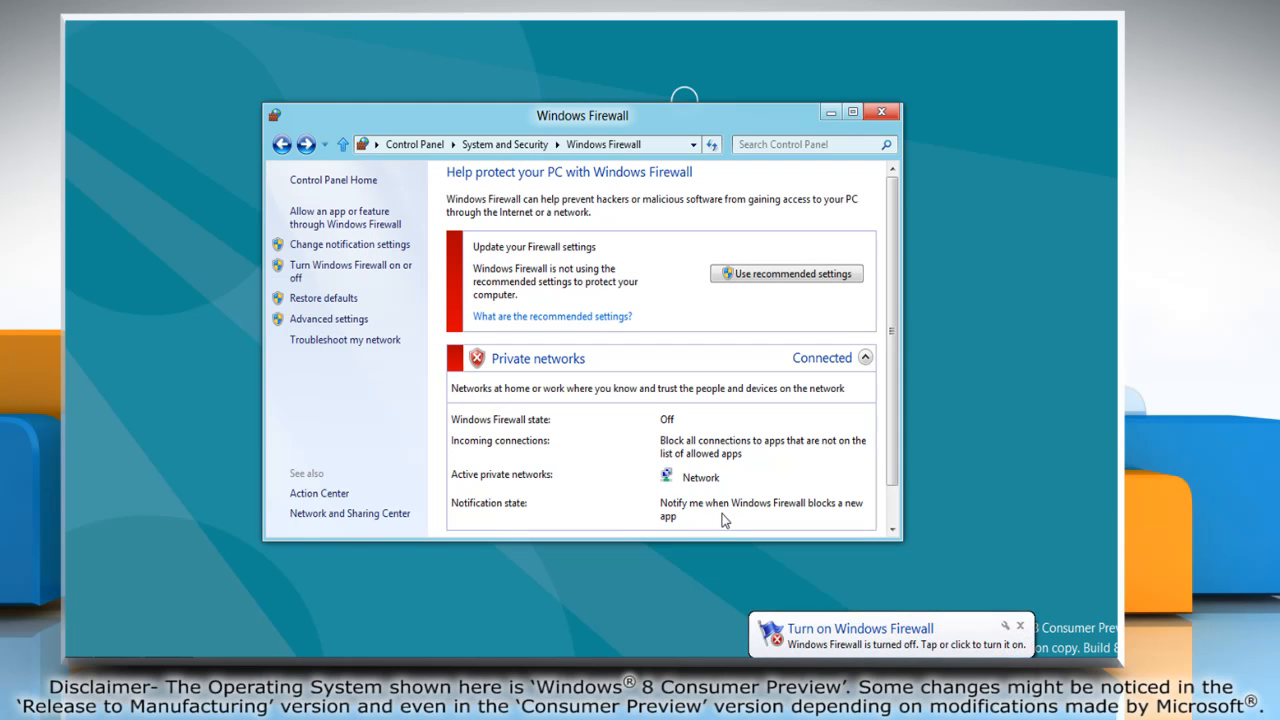